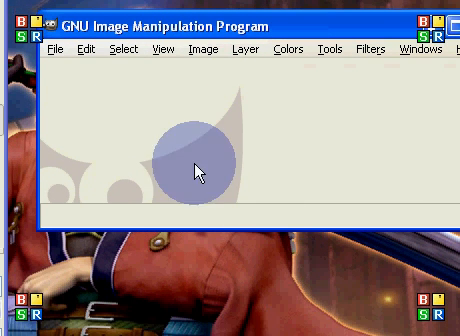
# Open the Gandalf wallpaper image from the wallpapers folder.
pyautogui.click(54, 68)
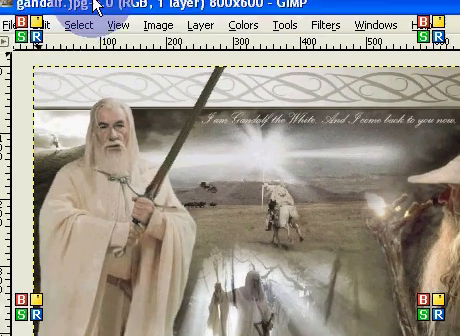
# Add the remaining wallpaper images as layers via Open as Layers.
pyautogui.click(26, 36)
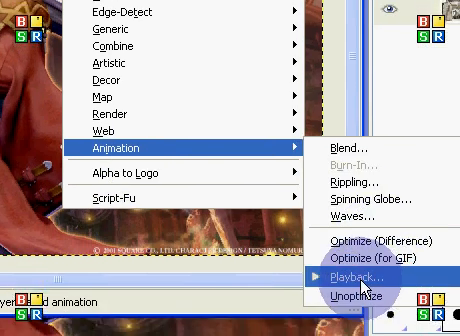
# Play back the wallpaper layers as an animation with Filters > Animation > Playback.
pyautogui.click(356, 278)
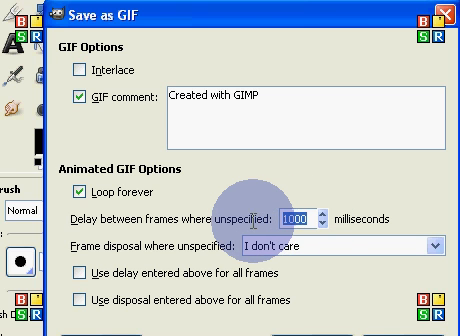
# Export as an animated GIF looping forever with 650 ms frame delay.
pyautogui.write('650')
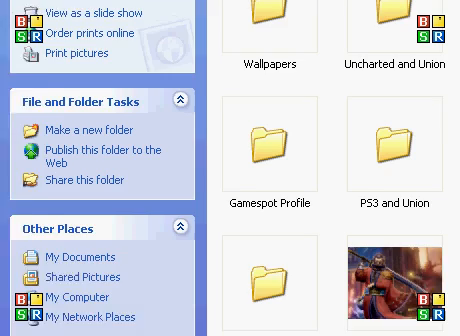
# Scroll through the My Pictures folder to view the wallpapers and saved animation.
pyautogui.scroll(-3)
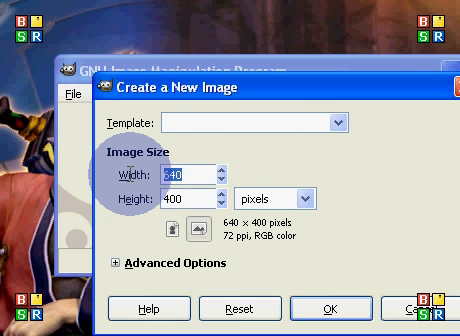
# Create a new blank image 100 pixels wide by 100 pixels high.
pyautogui.write('100')
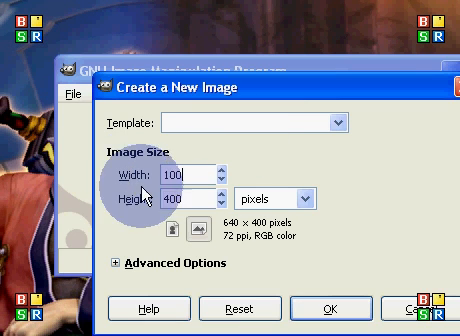
pyautogui.write('100')
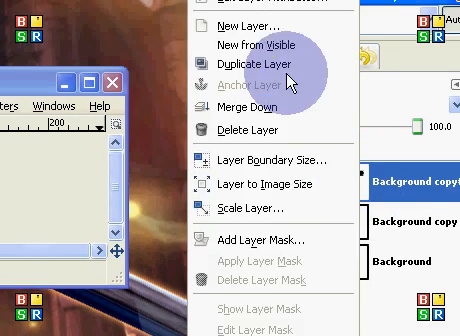
# Duplicate the dot layer to build frames with the black dot in different spots.
pyautogui.click(248, 62)
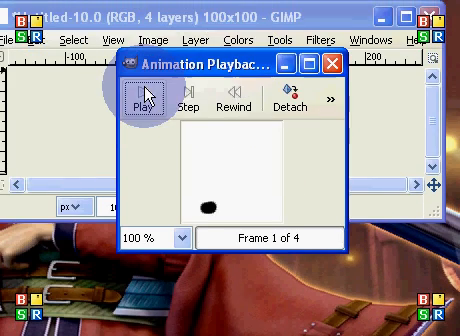
pyautogui.click(136, 104)
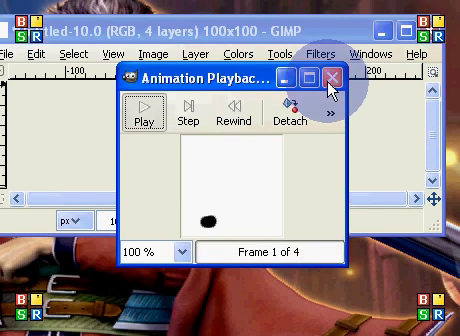
pyautogui.click(336, 82)
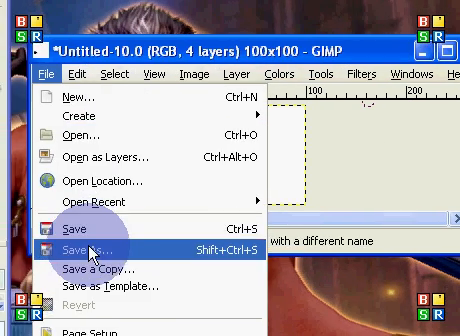
# Save the four dot layers as an animated GIF named demo.
pyautogui.click(78, 240)
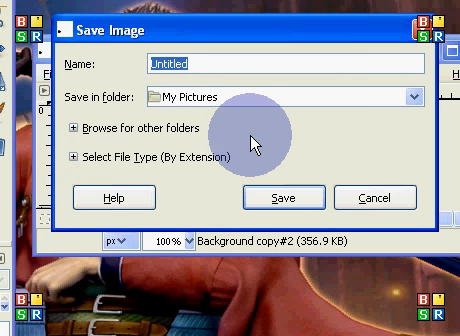
pyautogui.write('demo')
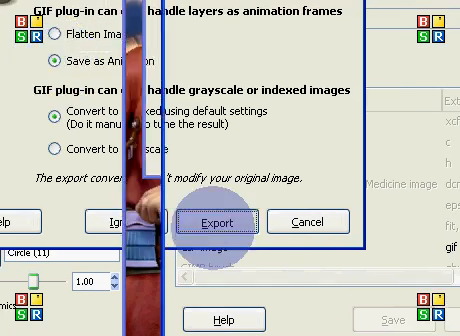
pyautogui.click(220, 220)
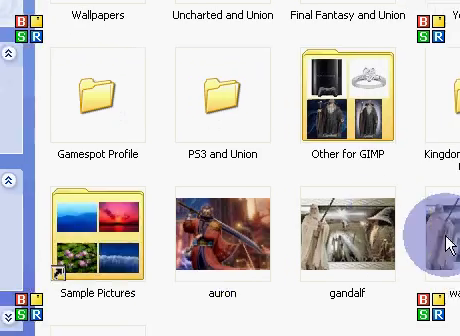
# Open demo.gif in the picture viewer and watch the black dot jump around the square.
pyautogui.scroll(-3)
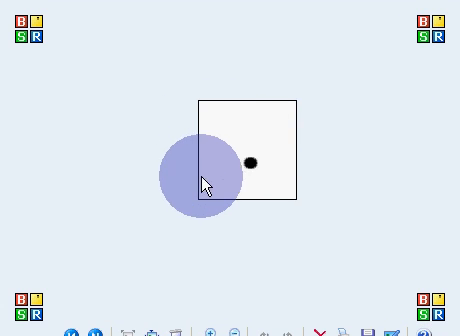
pyautogui.moveTo(204, 182); pyautogui.dragTo(268, 176)
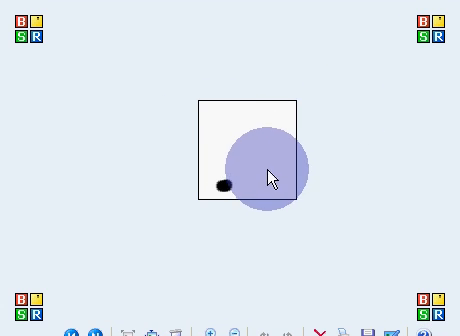